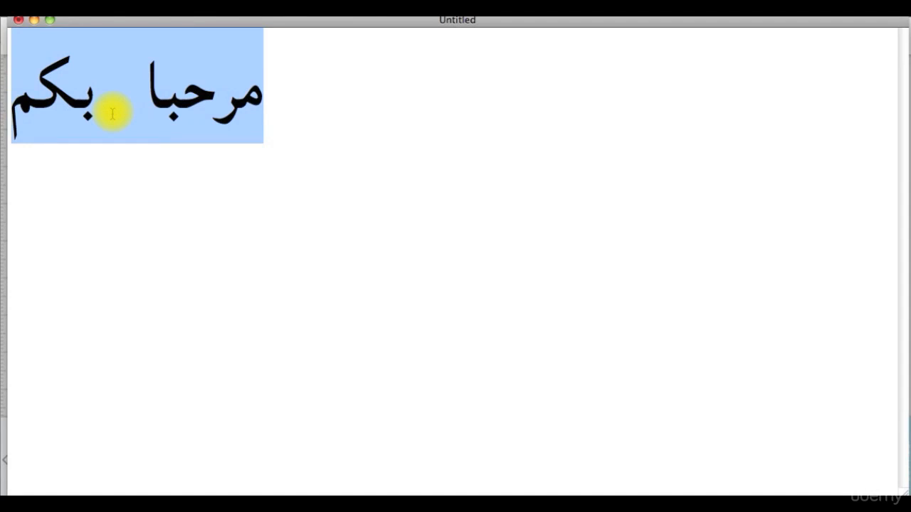
Copy the selected Arabic greeting "مرحبا بكم" via the context menu.
right_click(111, 114)
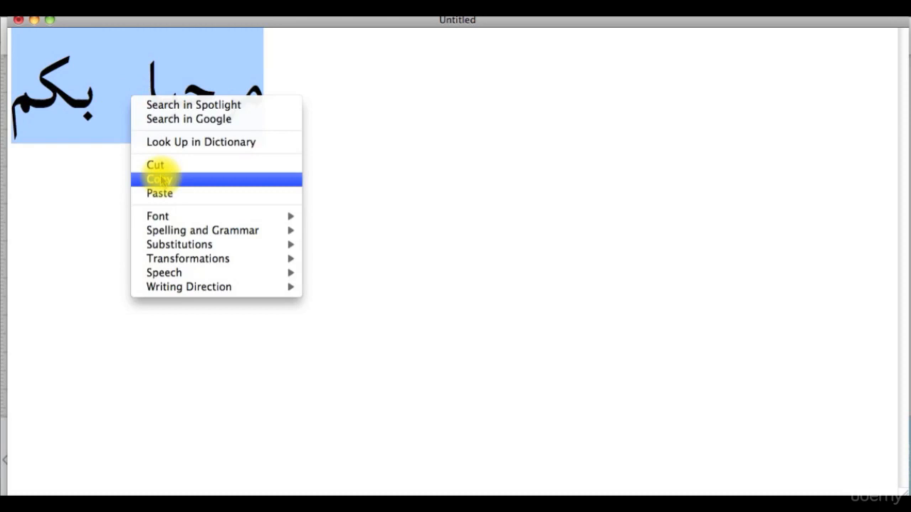
left_click(160, 180)
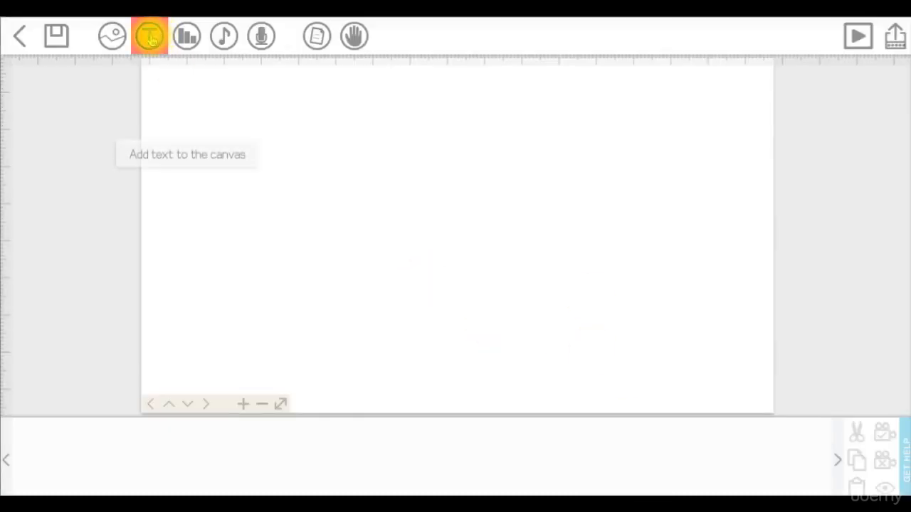
Add a text element with the pasted Arabic greeting in Adobe Arabic Regular.
left_click(149, 36)
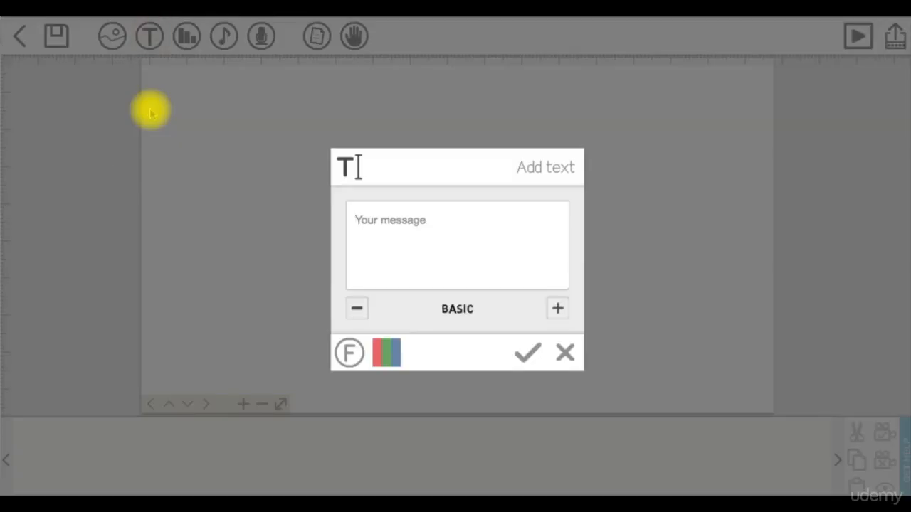
right_click(398, 249)
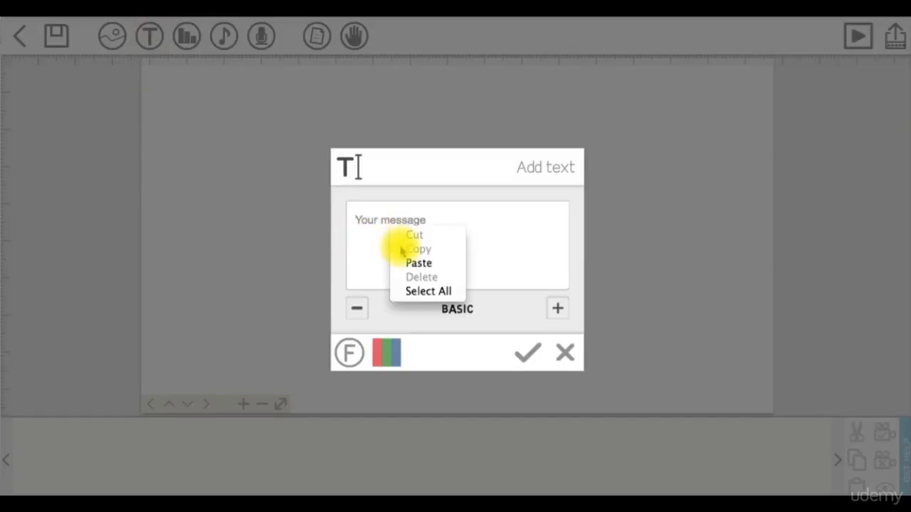
left_click(427, 290)
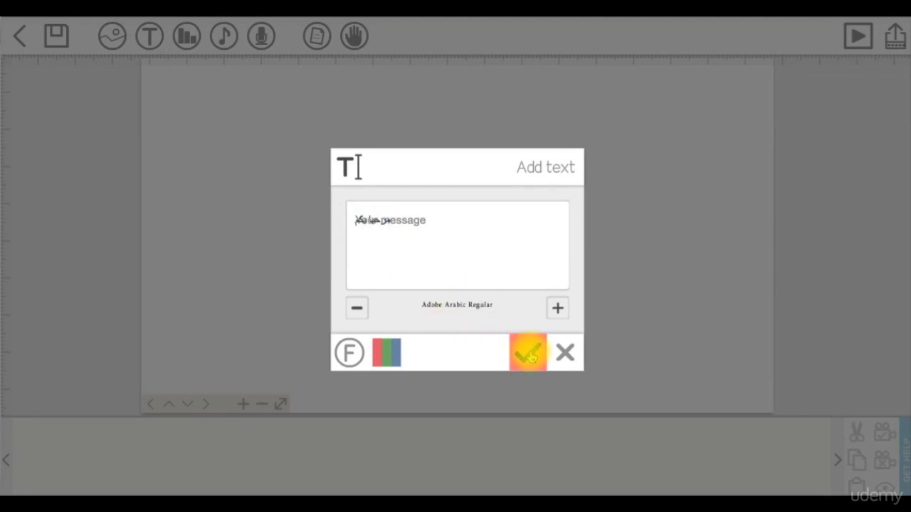
left_click(528, 353)
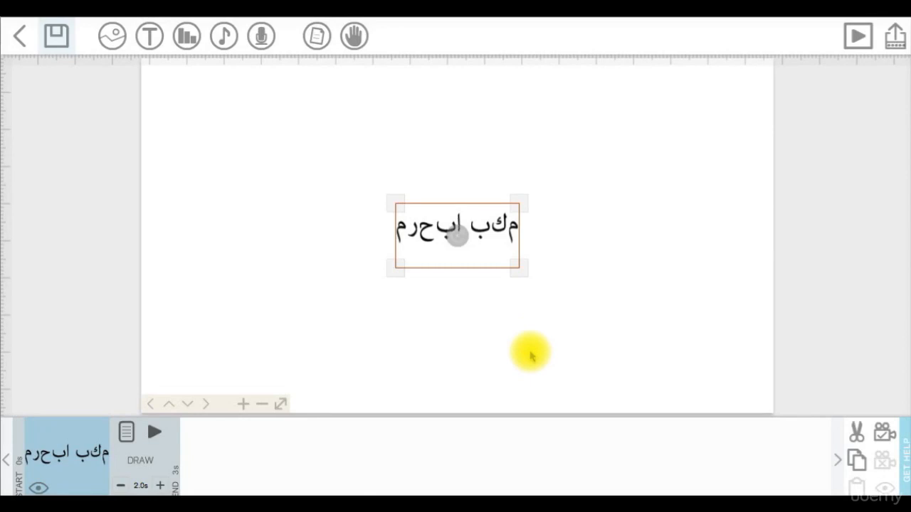
Enlarge the Arabic text by its corner handle and play back the scribe preview.
left_click_drag(528, 270, 570, 293)
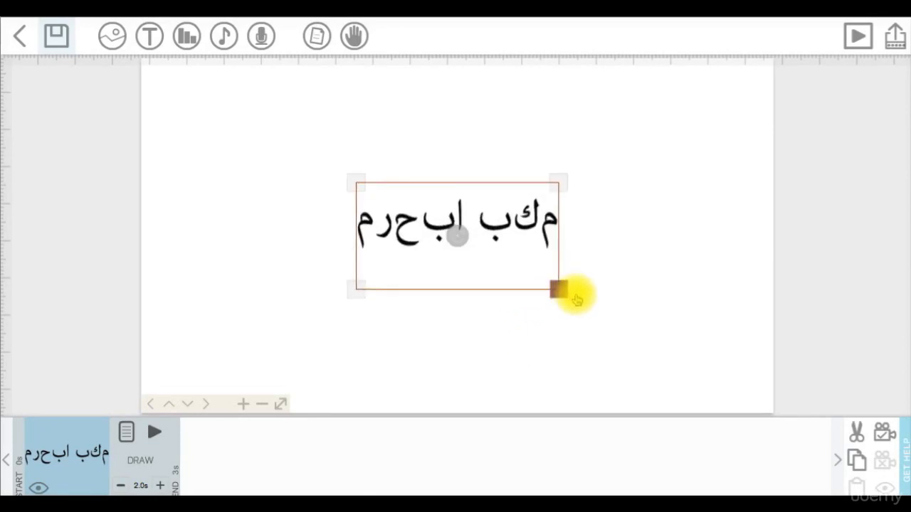
left_click_drag(570, 292, 643, 330)
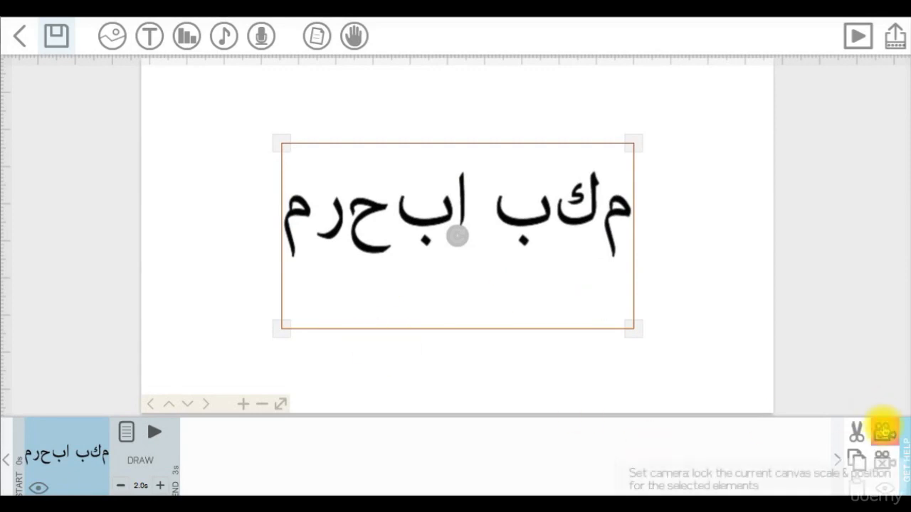
mouse_move(857, 35)
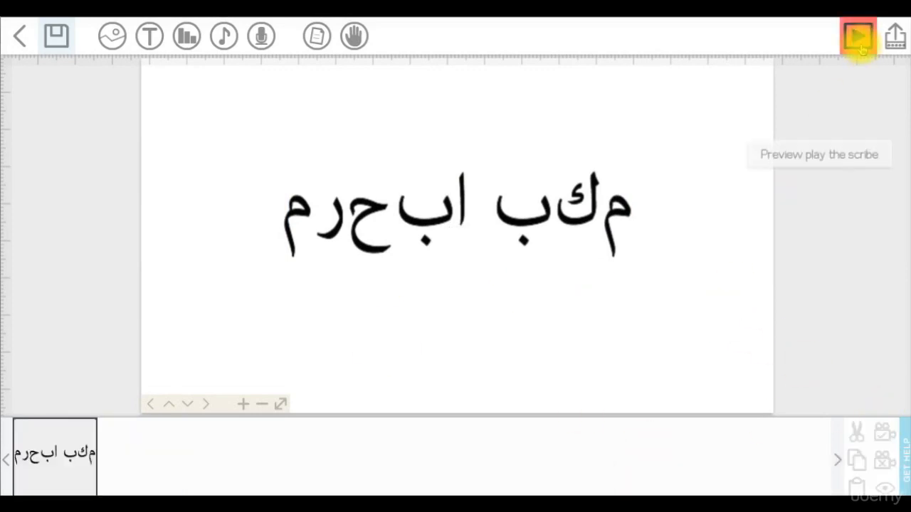
left_click(857, 35)
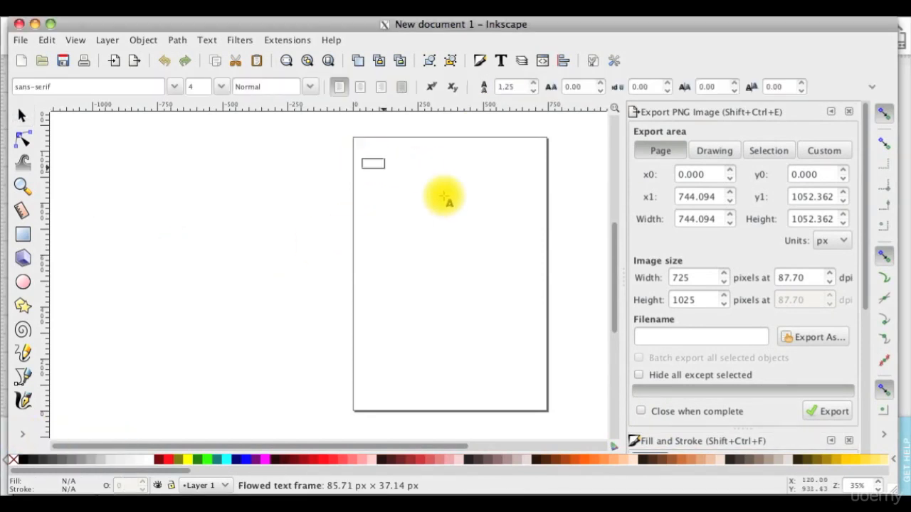
Paste the Arabic greeting into a text frame and convert it with Object to Path.
right_click(444, 196)
type("مرحبا بكم")
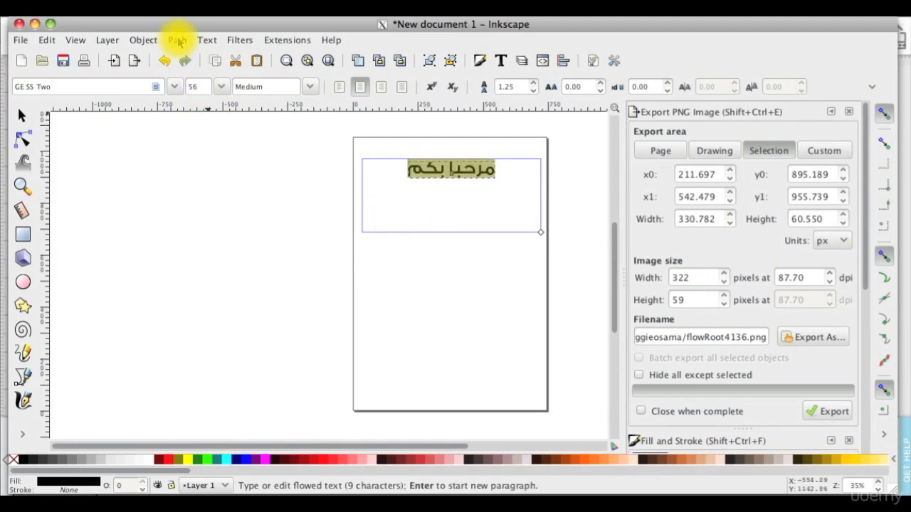
left_click(176, 40)
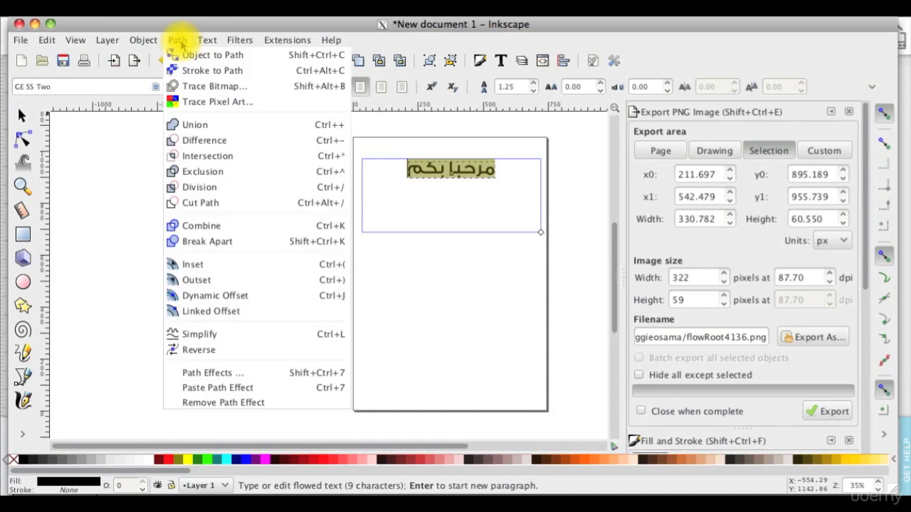
mouse_move(211, 54)
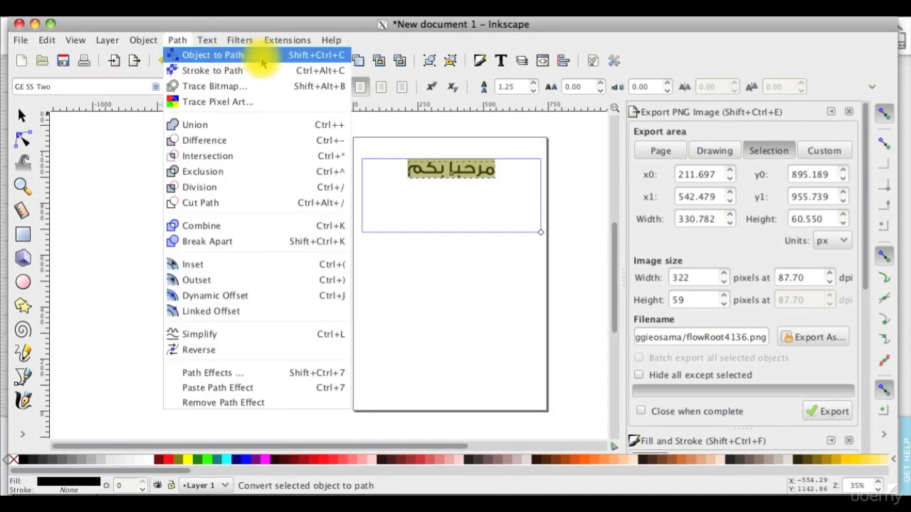
left_click(213, 54)
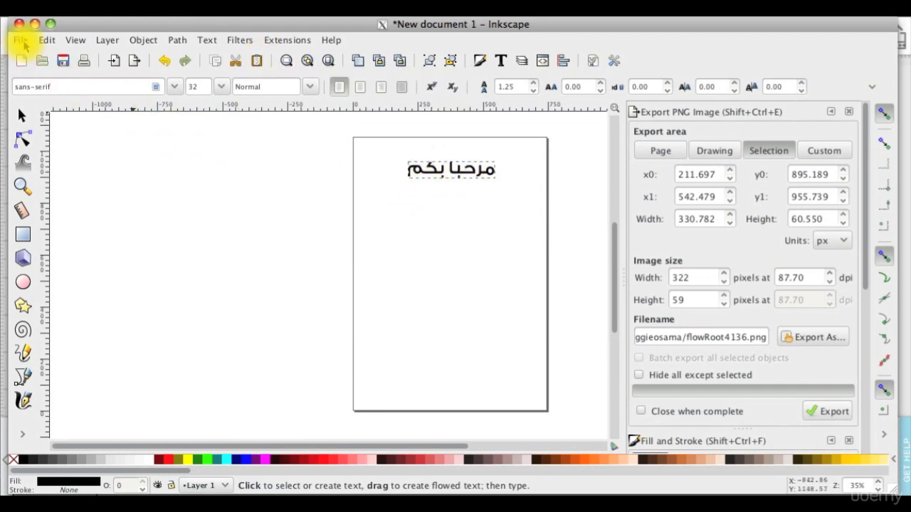
Save the drawing as an Inkscape SVG on the Desktop via Save As.
left_click(20, 39)
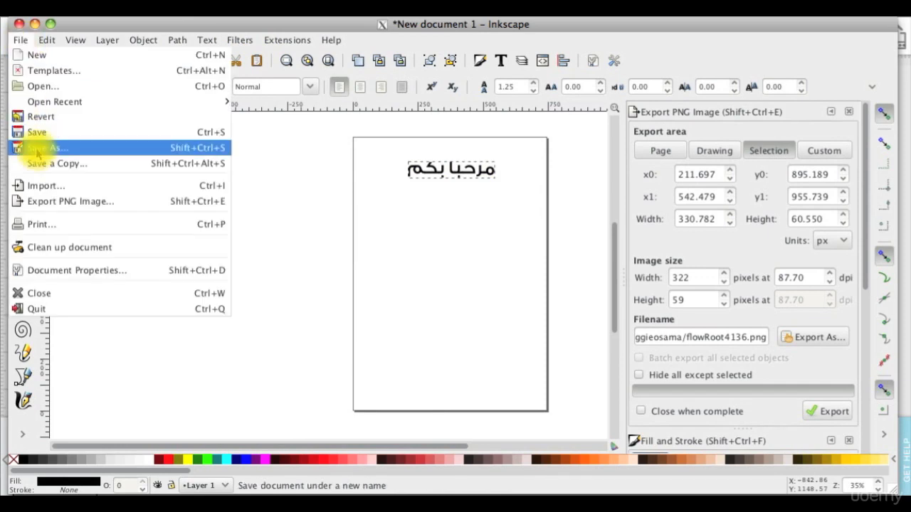
left_click(49, 147)
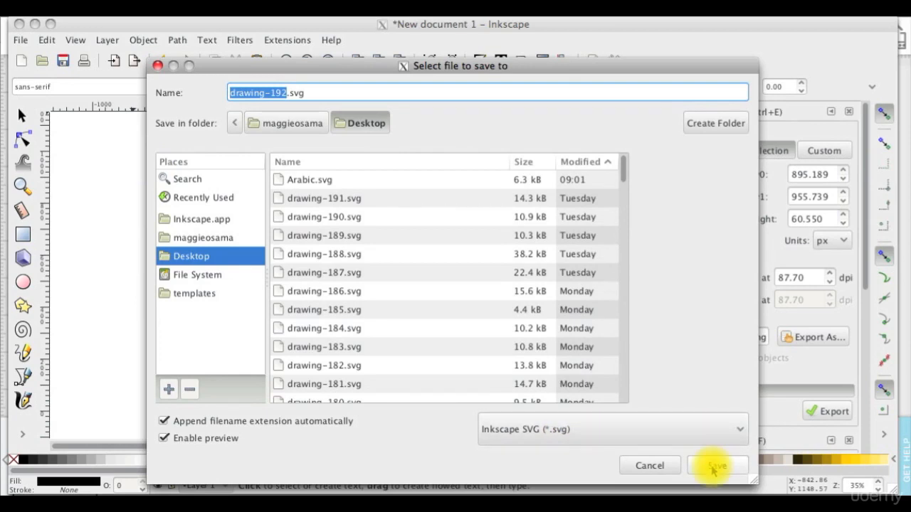
left_click(716, 465)
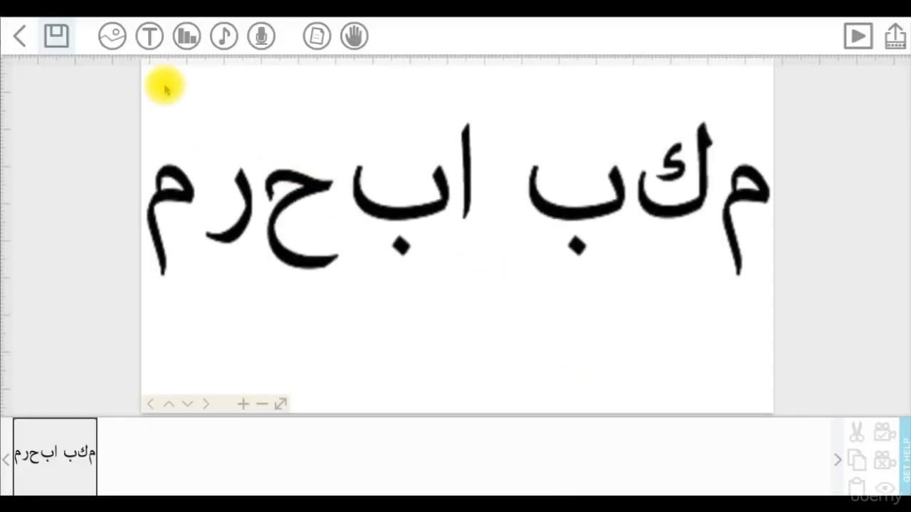
mouse_move(149, 36)
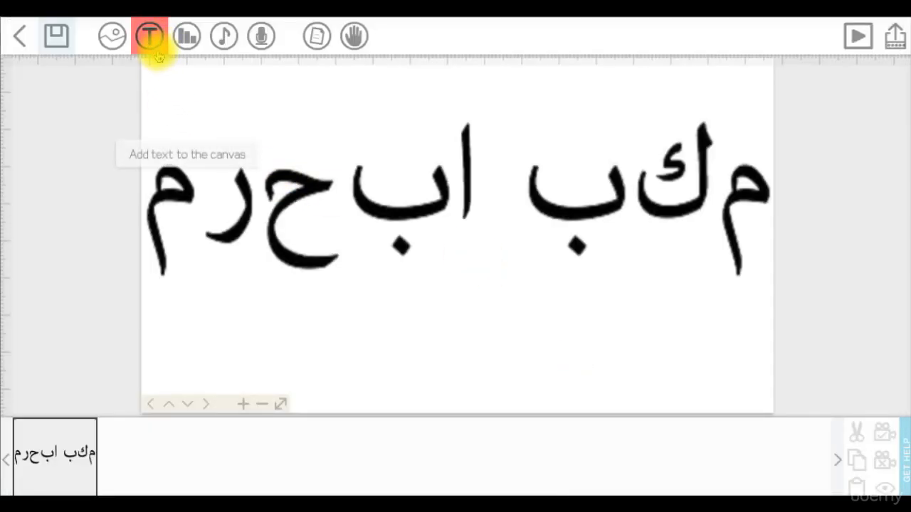
mouse_move(111, 36)
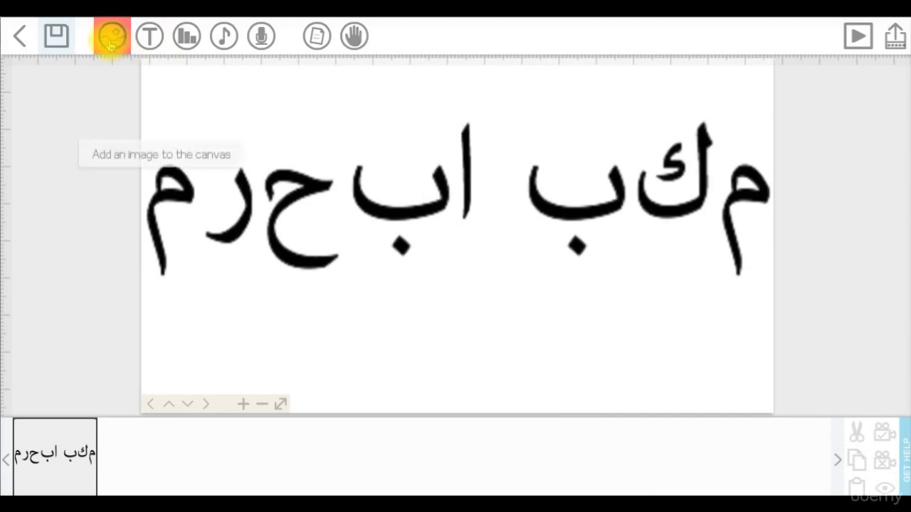
Import drawing-192.svg from the Desktop as a new image.
left_click(111, 35)
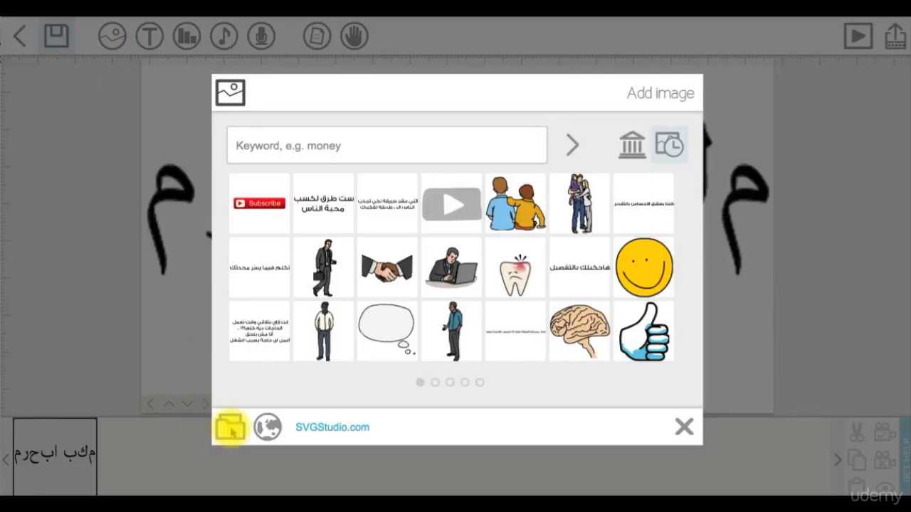
left_click(229, 427)
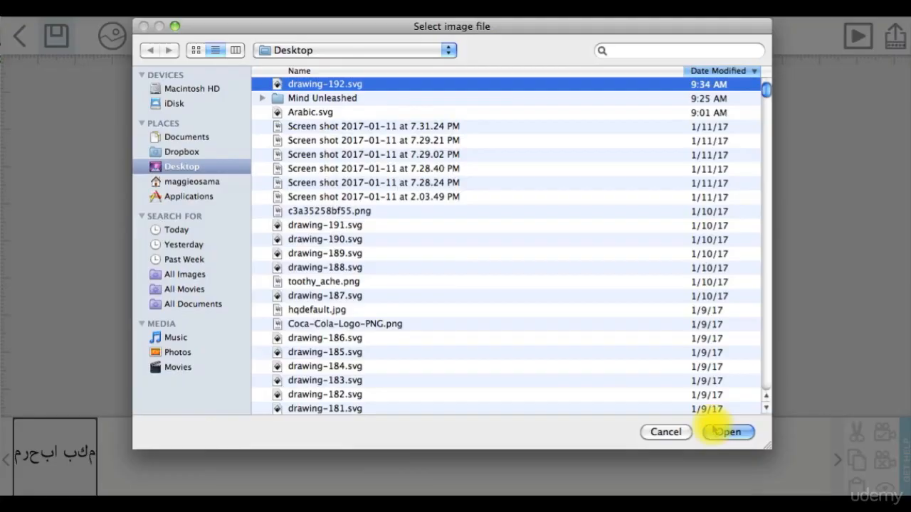
left_click(726, 433)
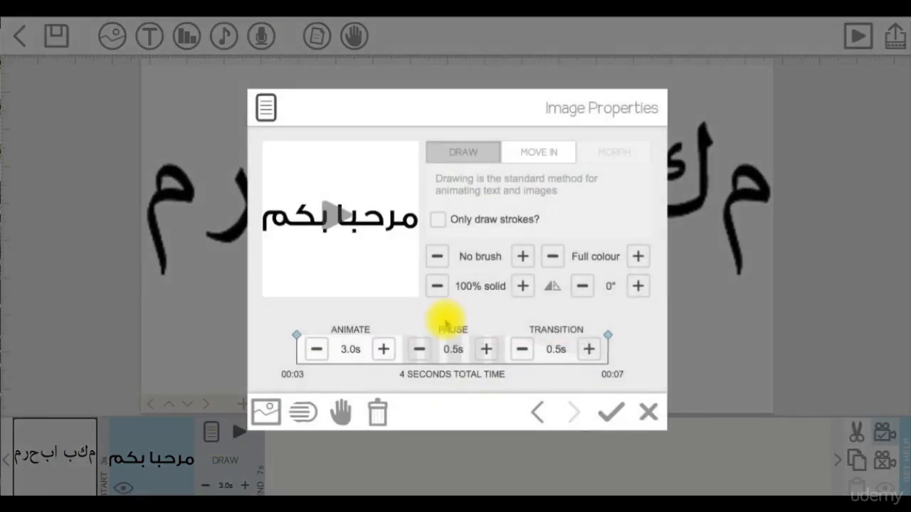
Switch the image from Full colour to Silhouette and apply a red fill.
left_click(638, 256)
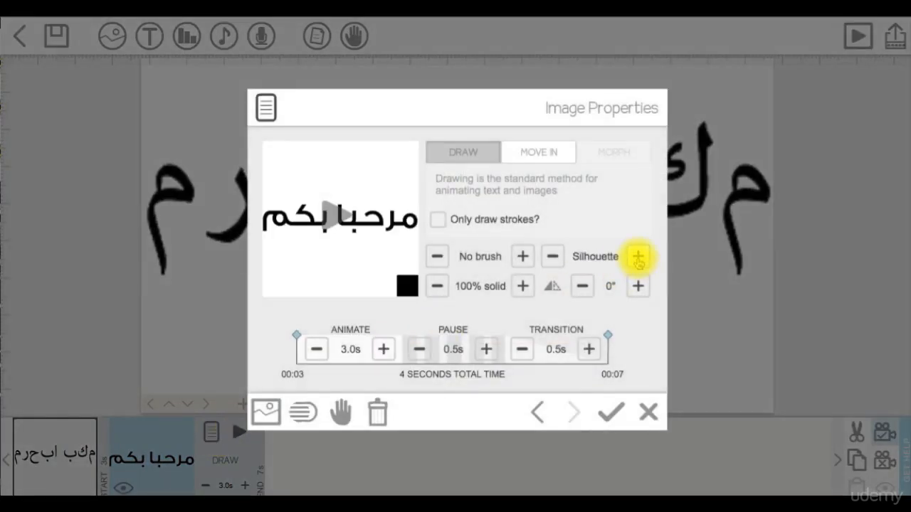
mouse_move(404, 288)
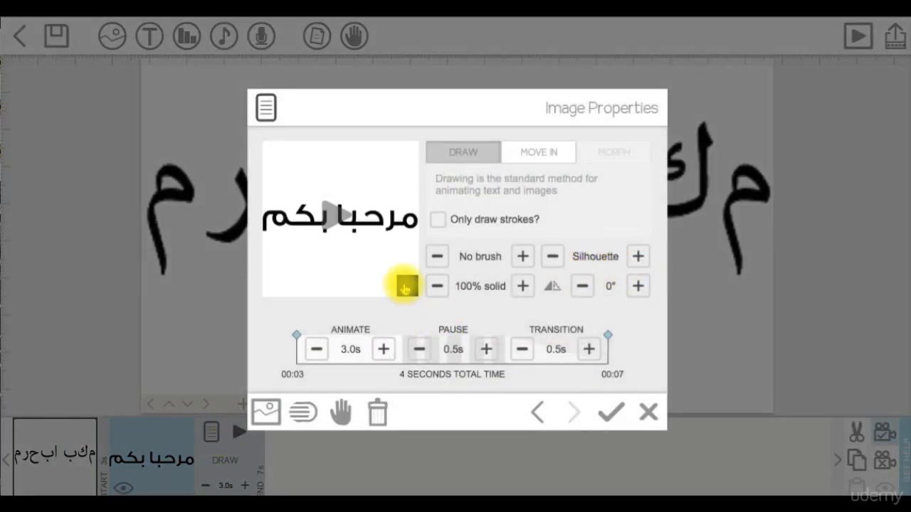
left_click(404, 286)
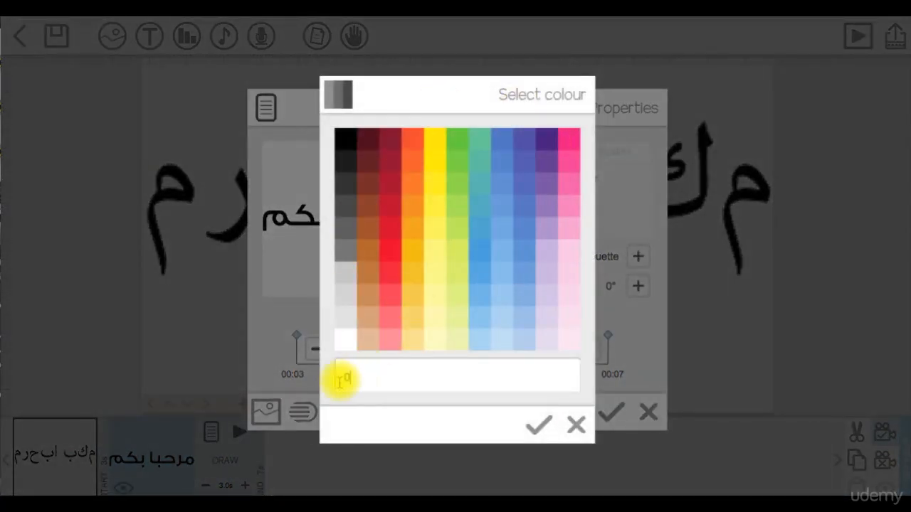
left_click(392, 214)
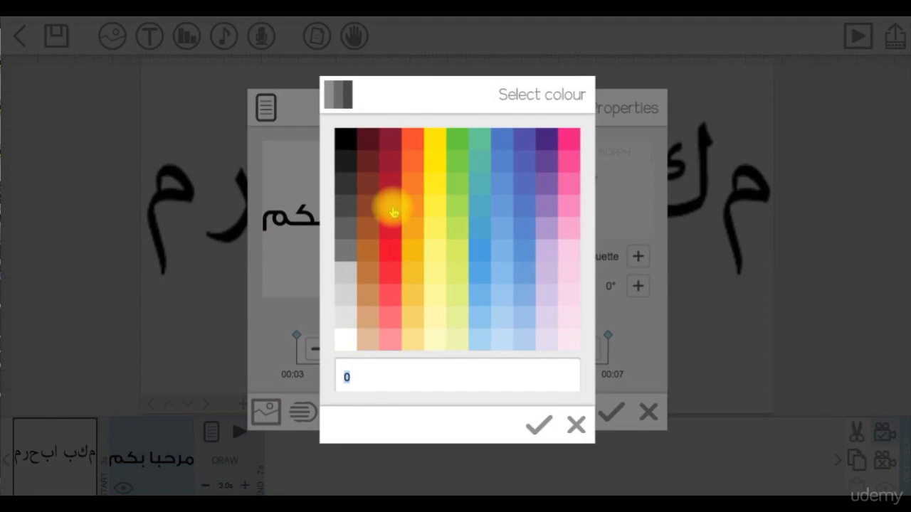
left_click(538, 425)
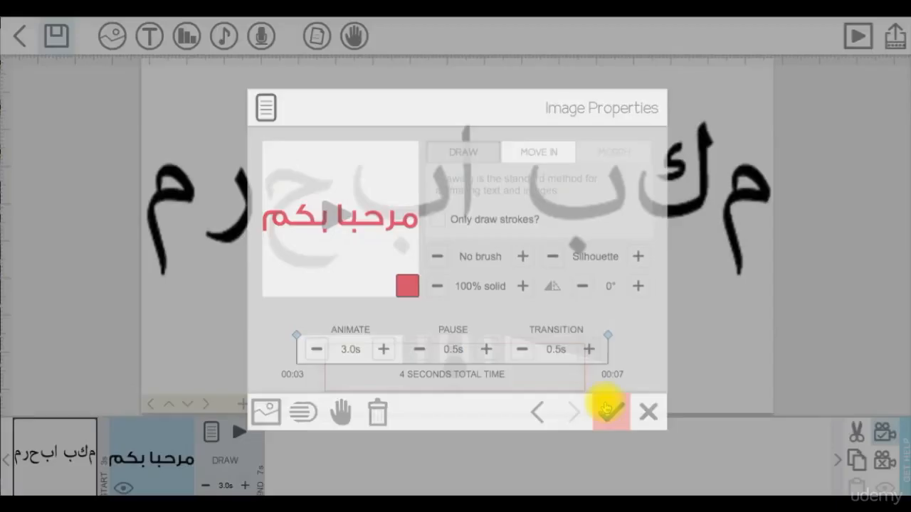
left_click(610, 412)
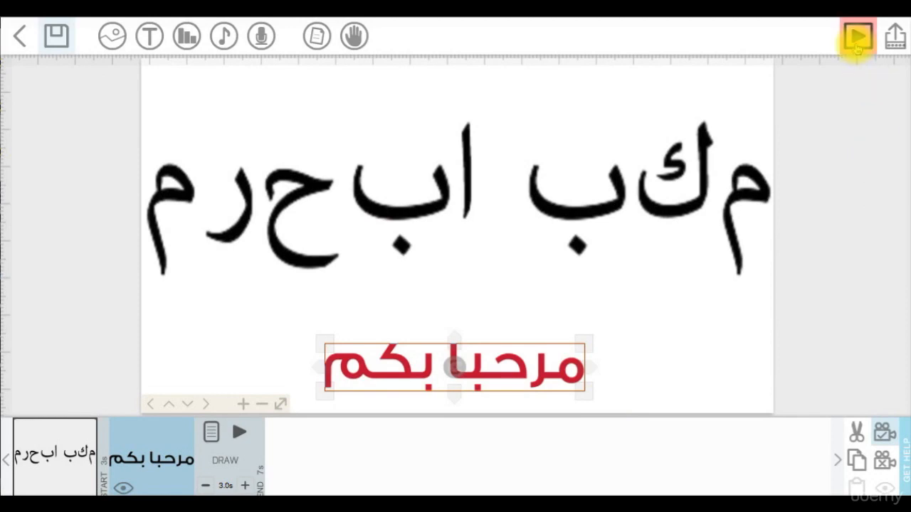
mouse_move(857, 37)
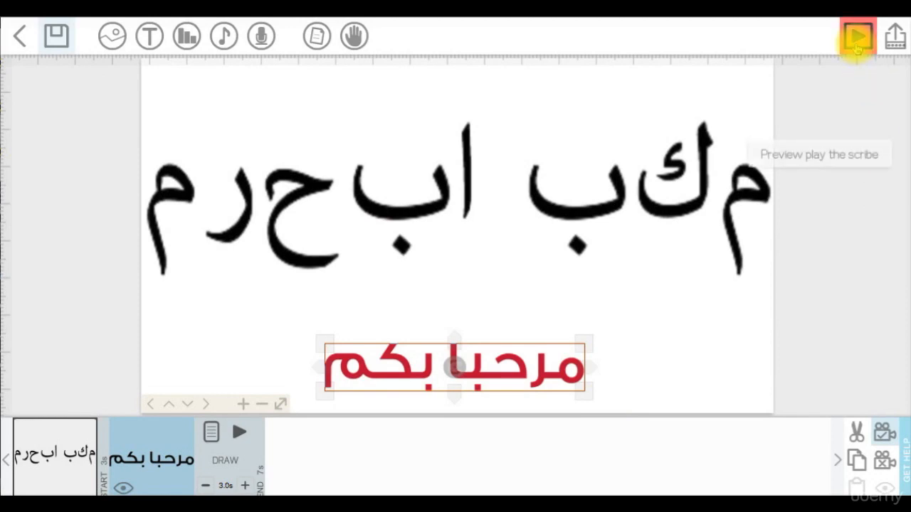
left_click(857, 37)
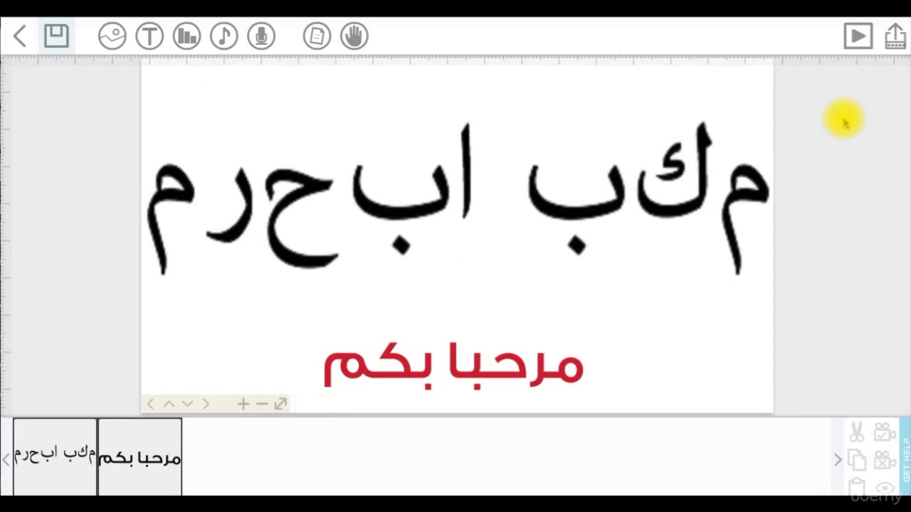
mouse_move(881, 99)
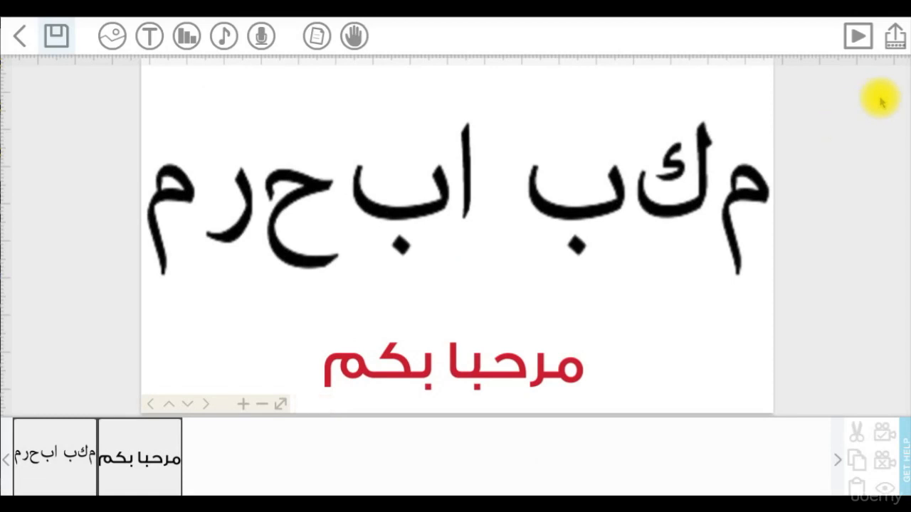
mouse_move(880, 225)
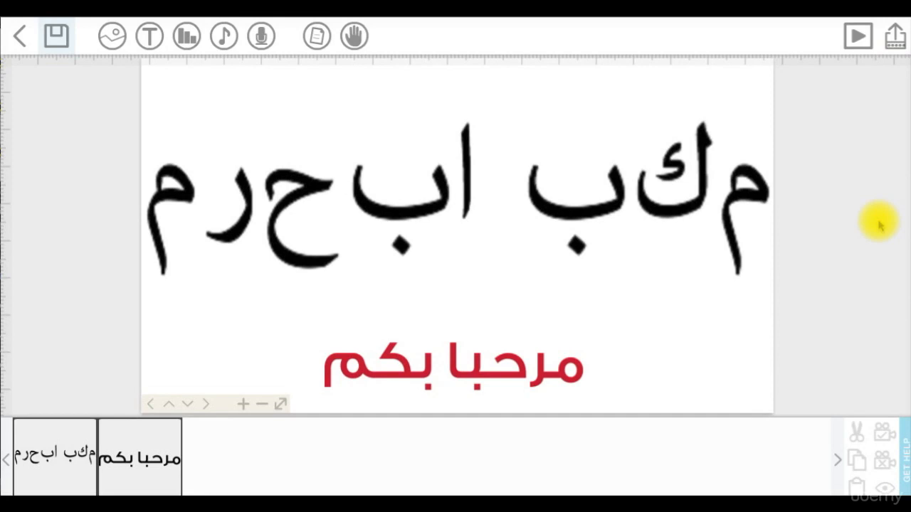